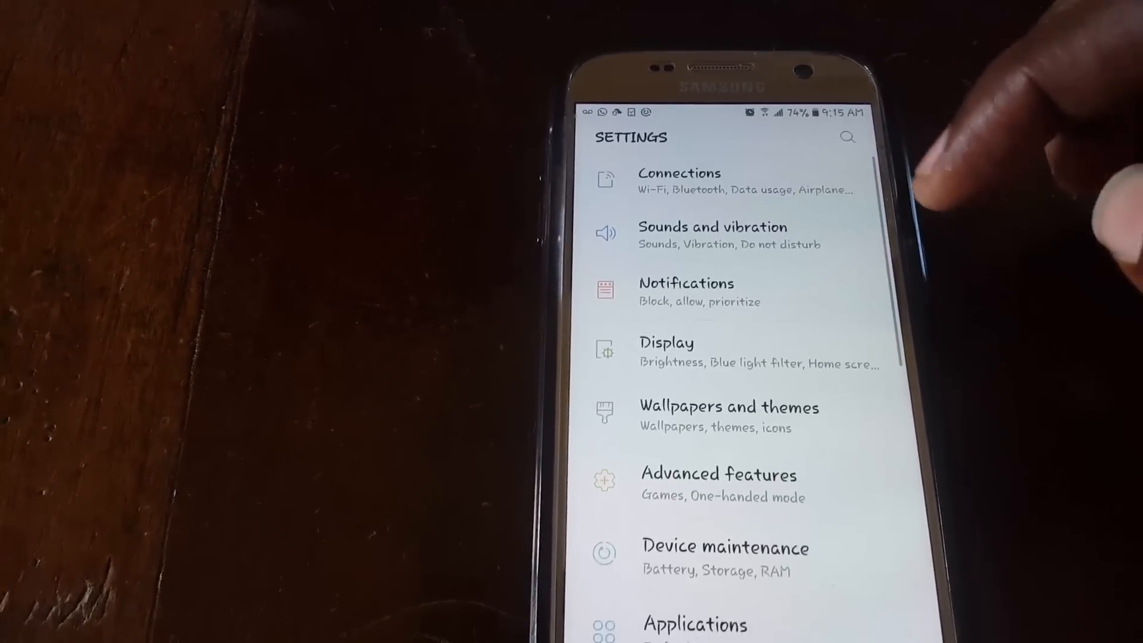
Step: Scroll through the main Settings list to locate Display
{"action": "scroll", "scroll_direction": "down", "scroll_amount": 3}
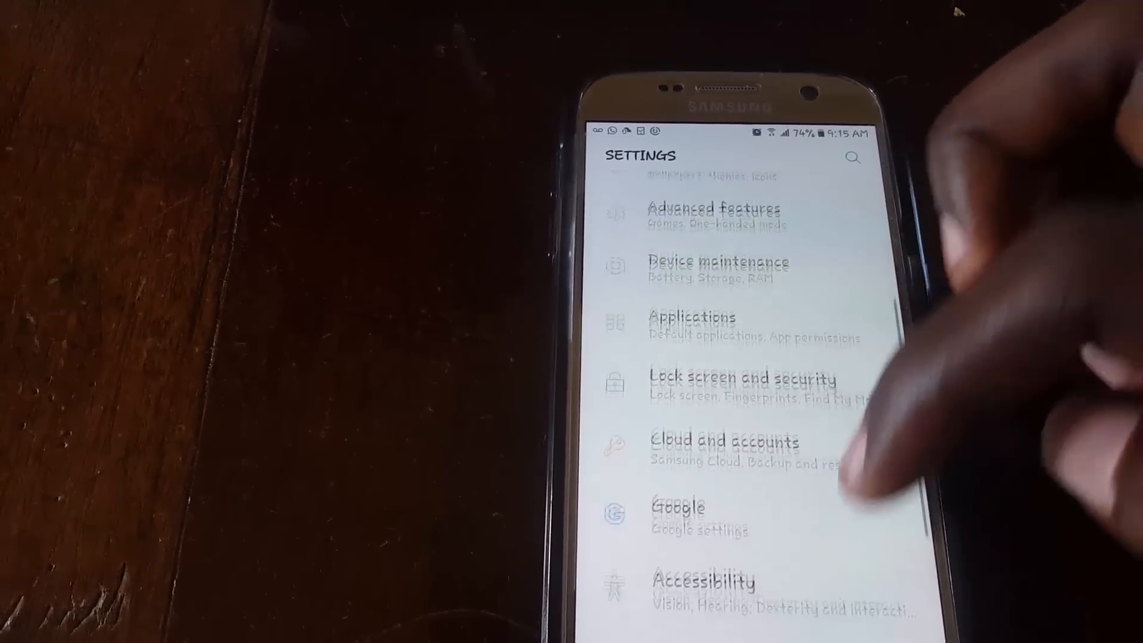
{"action": "scroll", "scroll_direction": "down", "scroll_amount": 3}
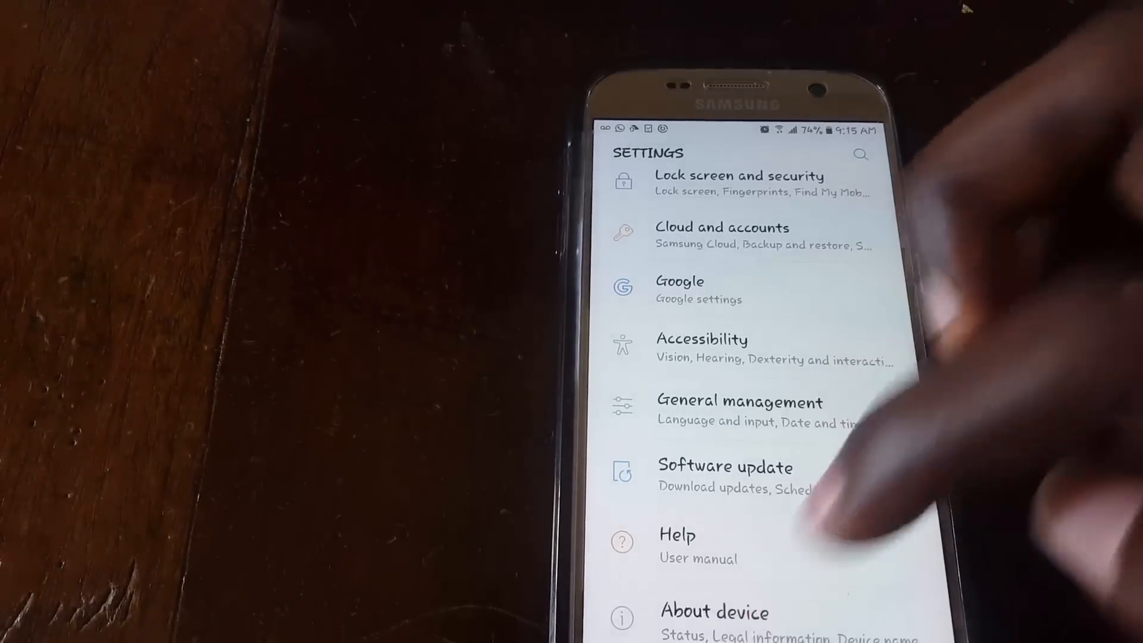
{"action": "left_click", "coordinate": [715, 612]}
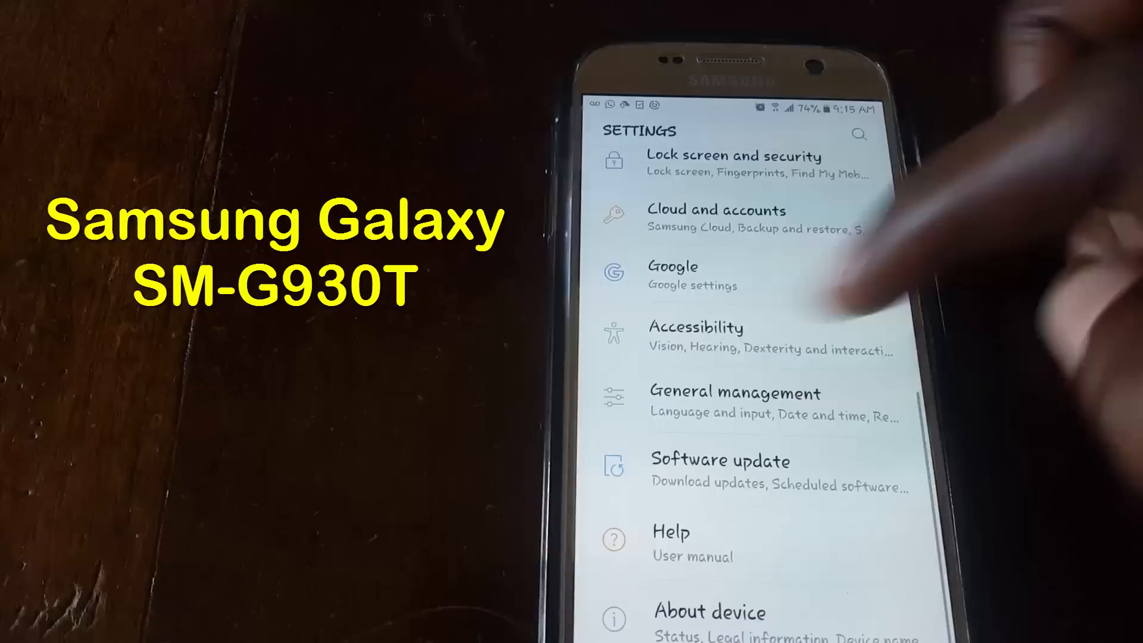
{"action": "scroll", "scroll_direction": "down", "scroll_amount": 3}
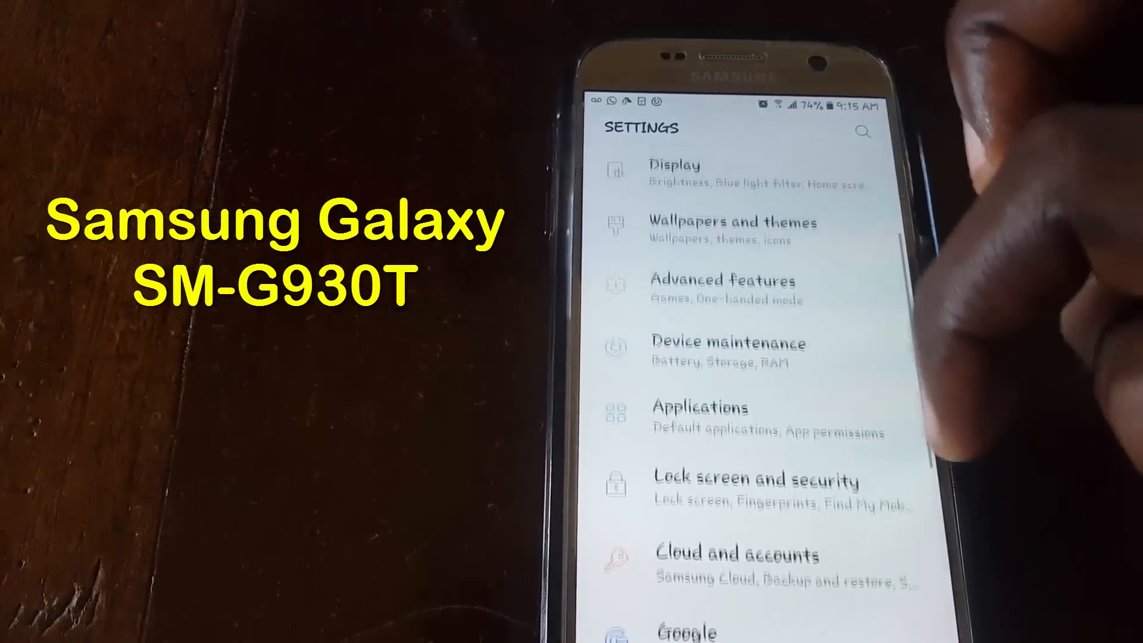
{"action": "scroll", "scroll_direction": "down", "scroll_amount": 3}
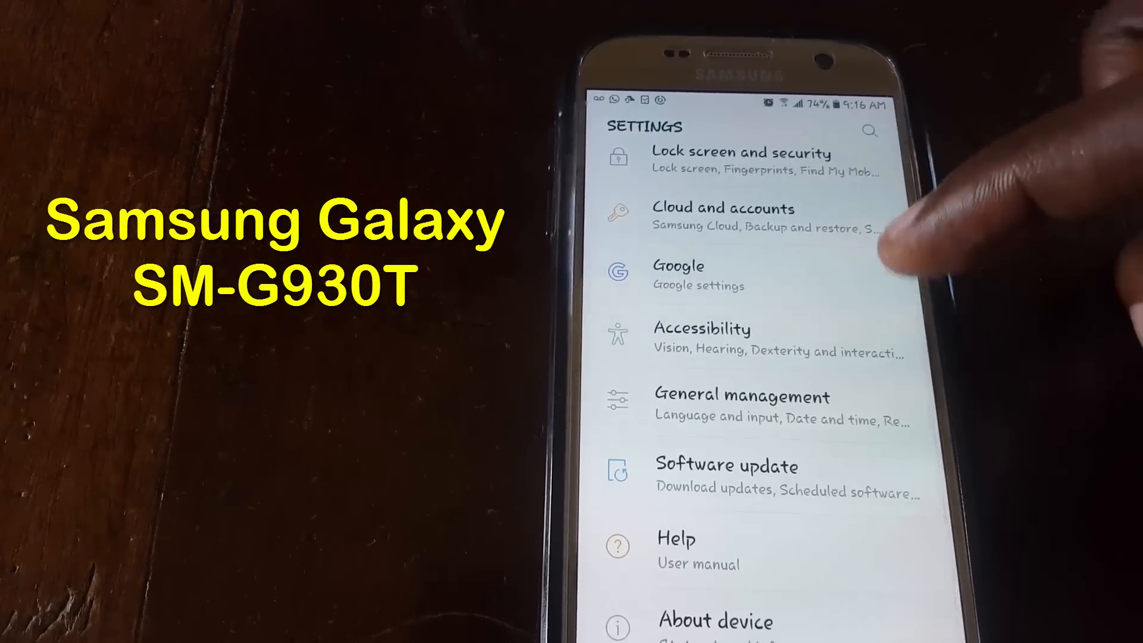
{"action": "scroll", "scroll_direction": "down", "scroll_amount": 3}
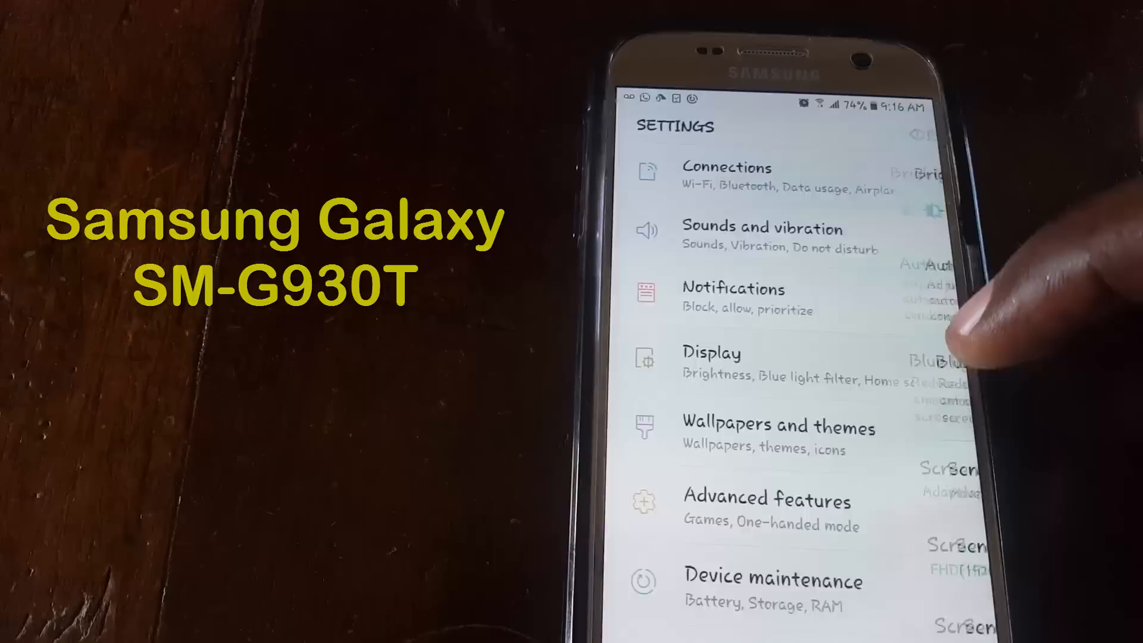
Step: Open Display and scroll through brightness, blue light filter and options down to Screen timeout
{"action": "left_click", "coordinate": [711, 363]}
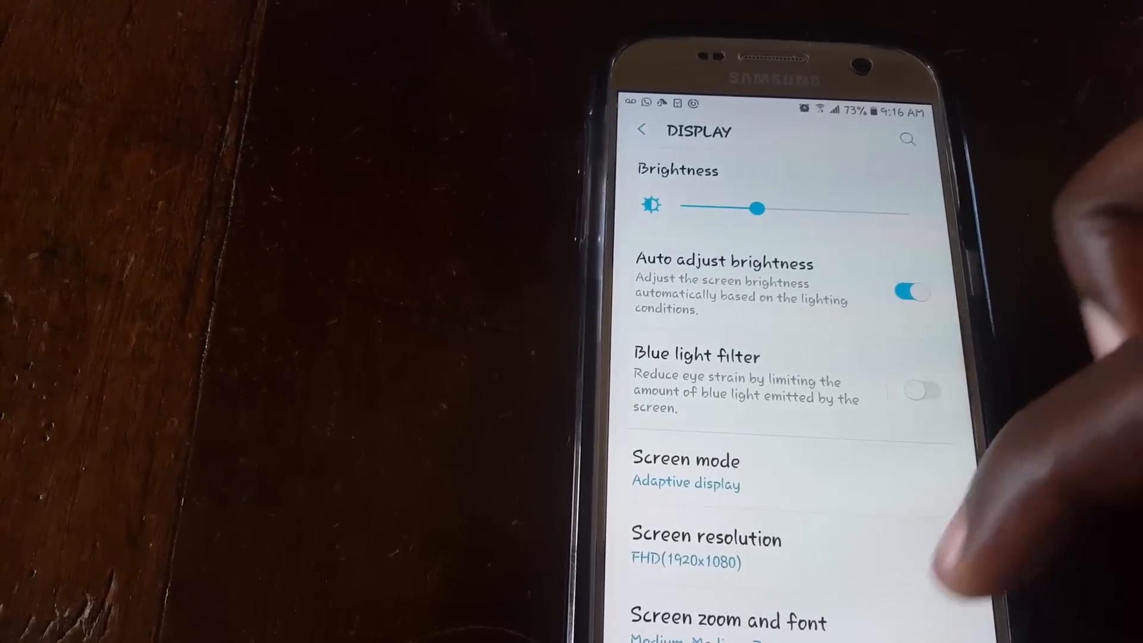
{"action": "scroll", "scroll_direction": "down", "scroll_amount": 3}
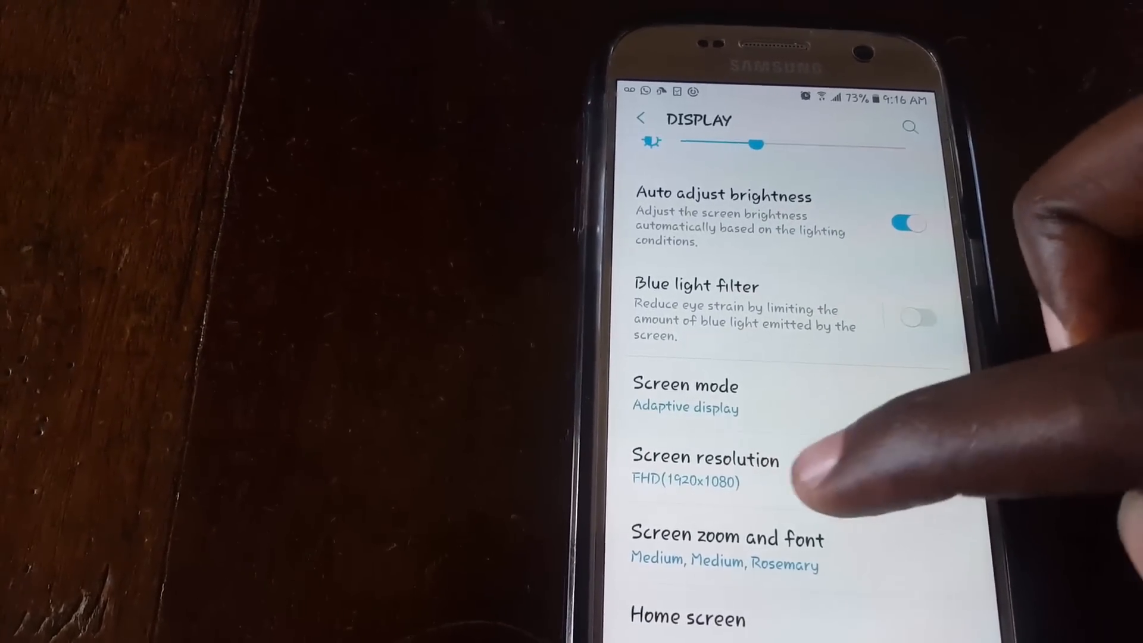
{"action": "left_click", "coordinate": [704, 458]}
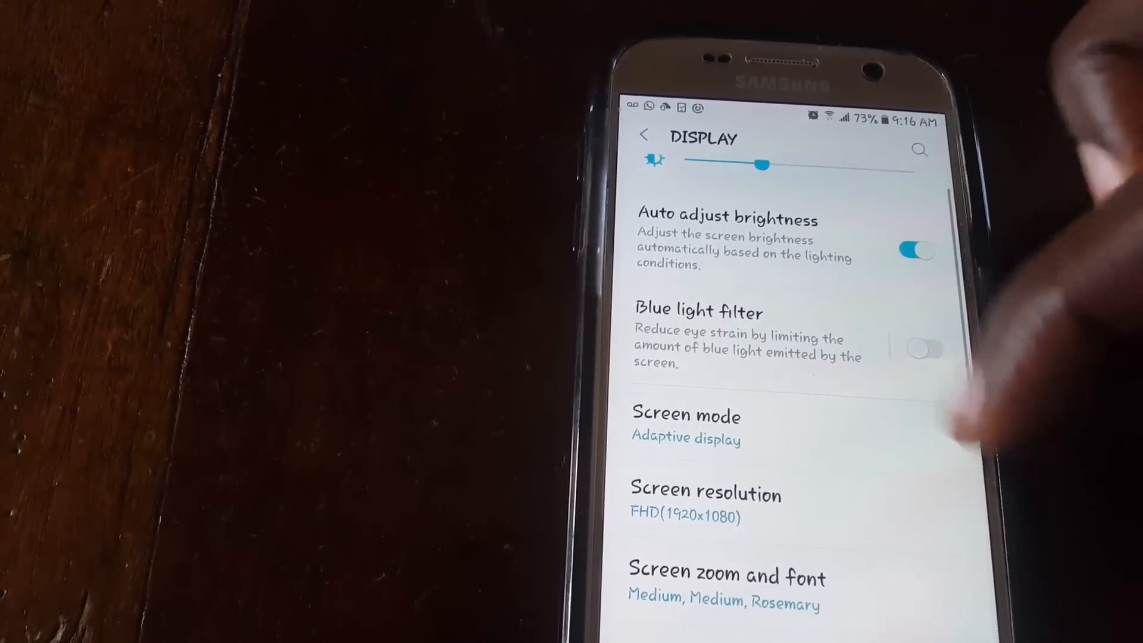
{"action": "scroll", "scroll_direction": "down", "scroll_amount": 3}
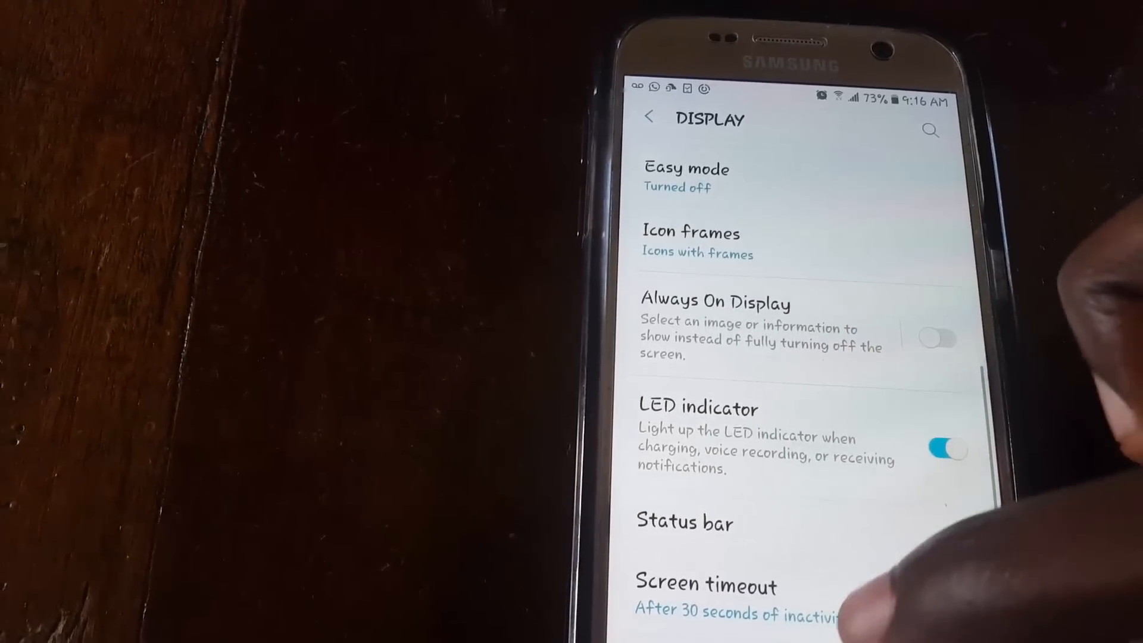
{"action": "scroll", "scroll_direction": "down", "scroll_amount": 3}
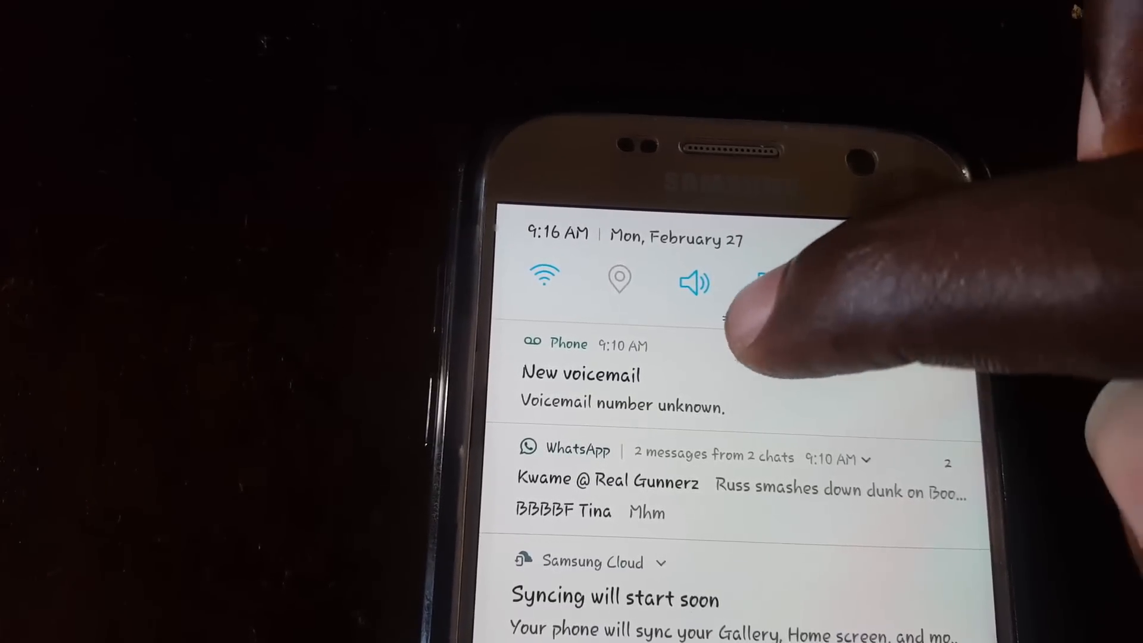
Step: Expand the full quick toggles grid, then pull notifications down over the home screen
{"action": "left_click", "coordinate": [620, 389]}
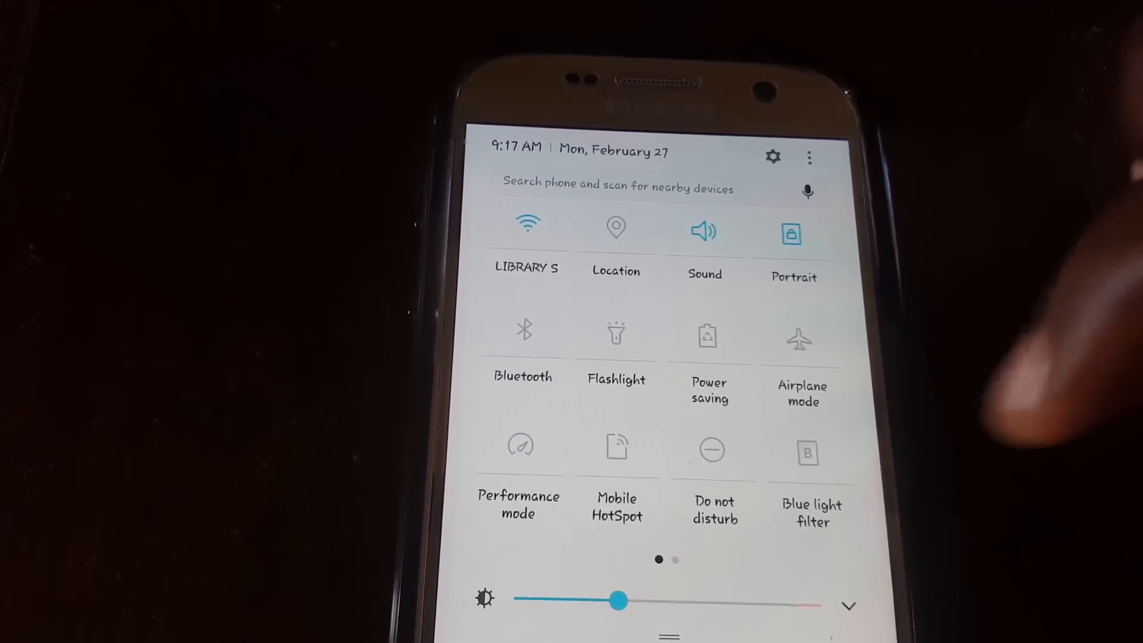
{"action": "scroll", "scroll_direction": "left", "scroll_amount": 3}
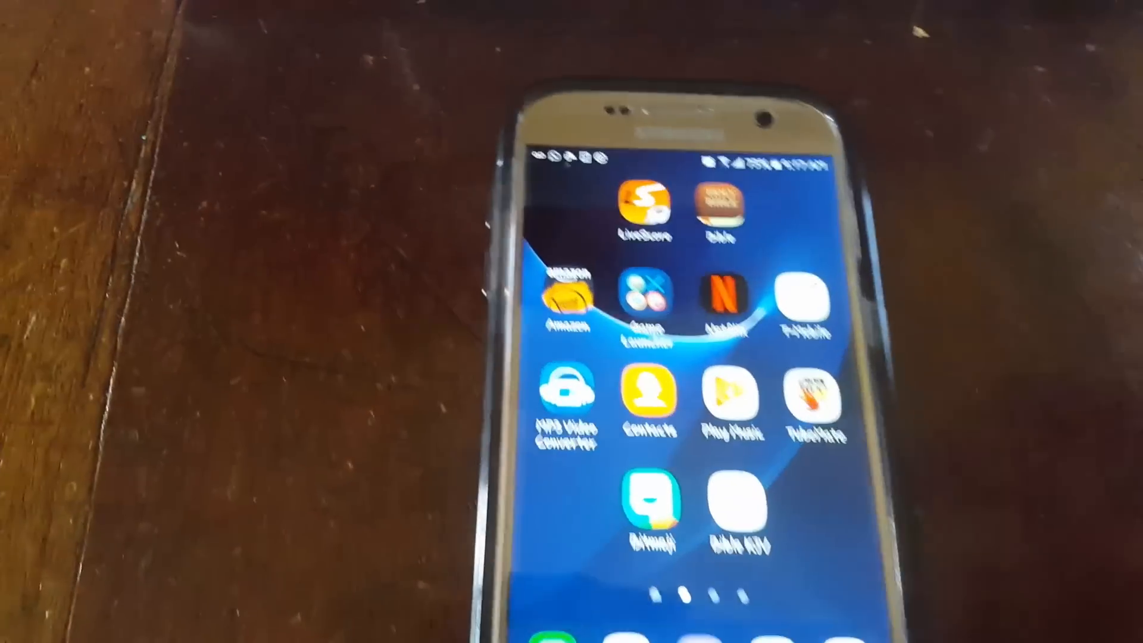
{"action": "left_click_drag", "start_coordinate": [656, 161], "coordinate": [656, 438]}
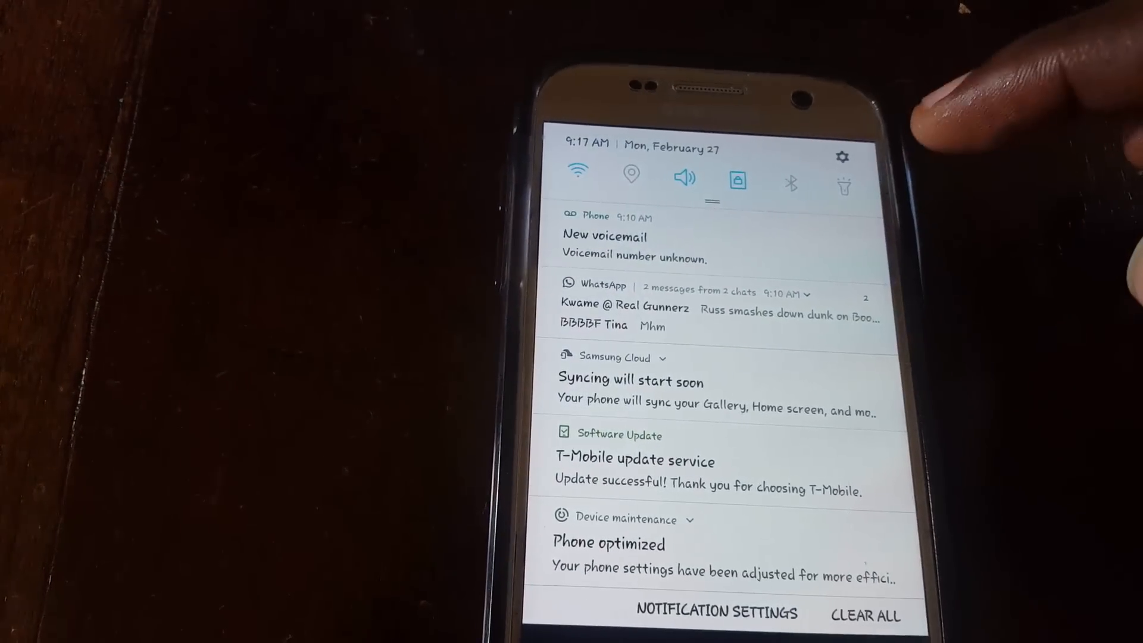
{"action": "left_click", "coordinate": [842, 158]}
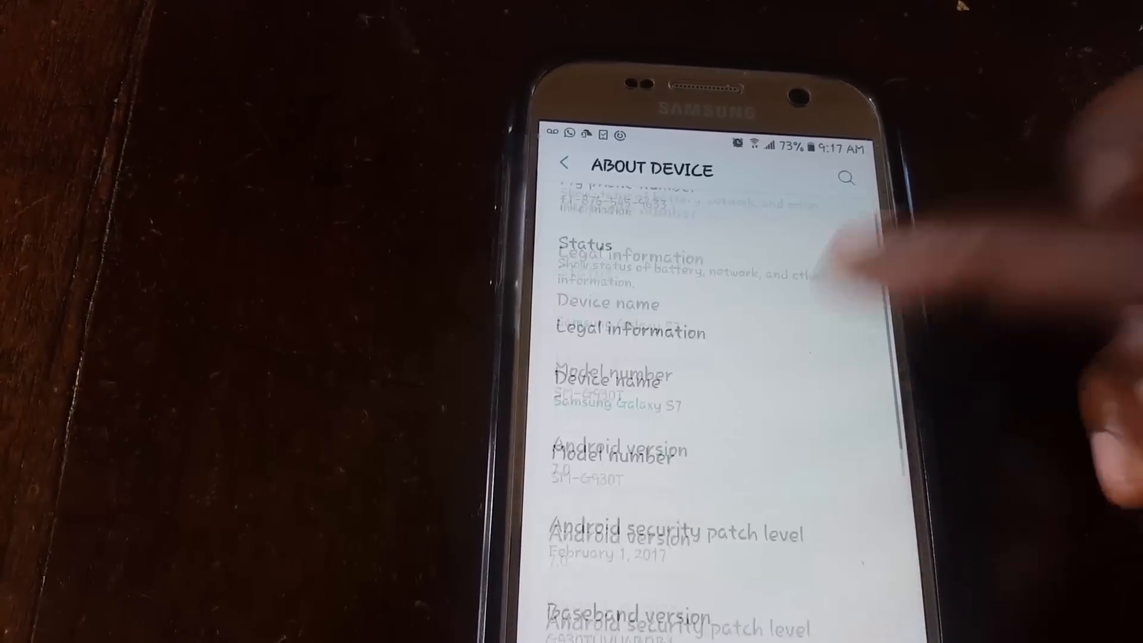
Step: Scroll the About device details showing model SM-G930T and Android 7.0
{"action": "scroll", "scroll_direction": "down", "scroll_amount": 3}
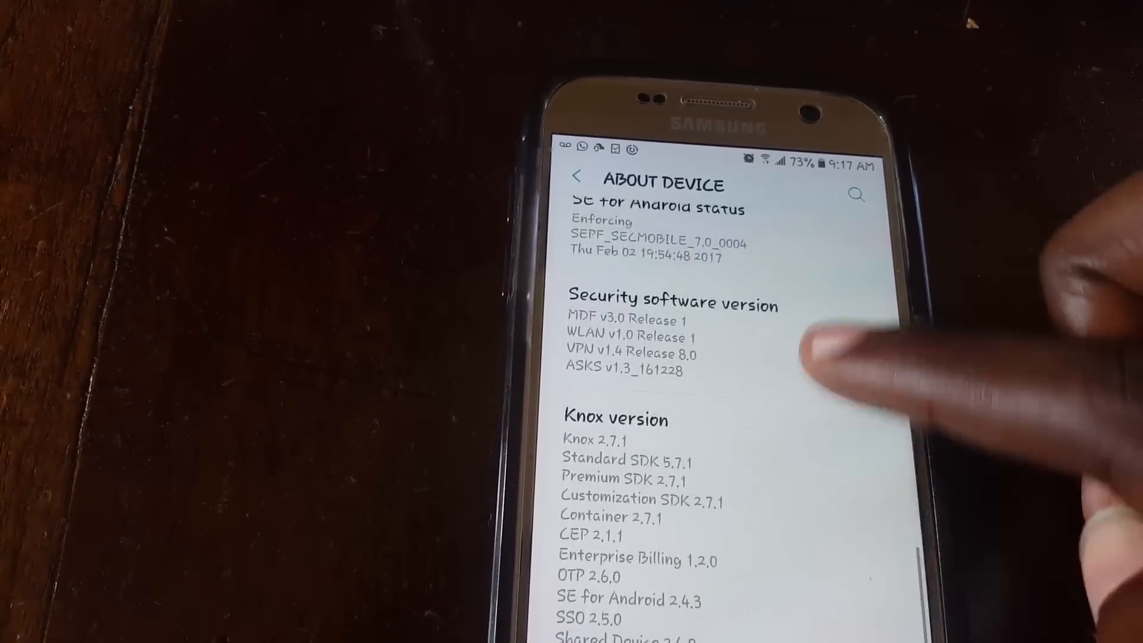
{"action": "scroll", "scroll_direction": "down", "scroll_amount": 3}
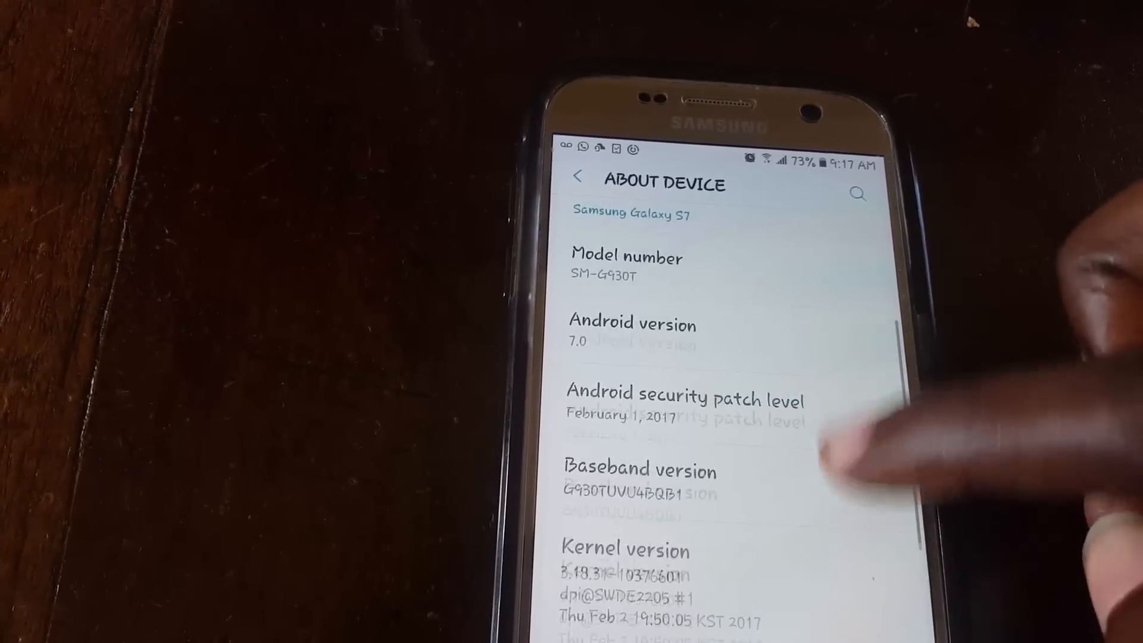
{"action": "scroll", "scroll_direction": "up", "scroll_amount": 3}
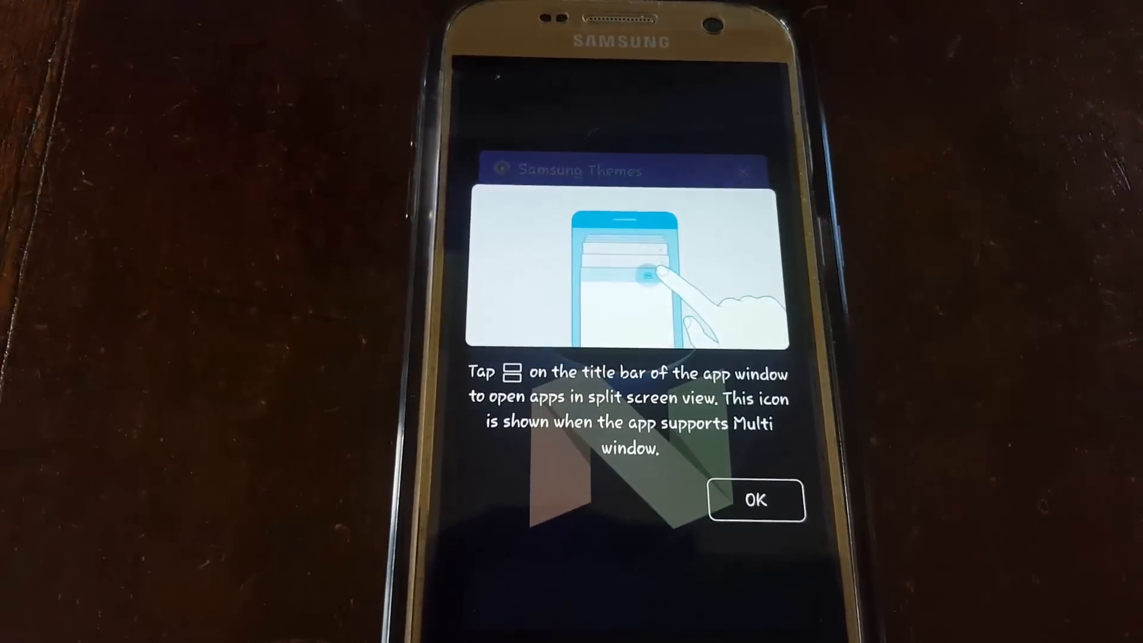
Step: Dismiss the Multi window tip, leaving Settings and Samsung Themes as pop-up windows
{"action": "left_click", "coordinate": [756, 501]}
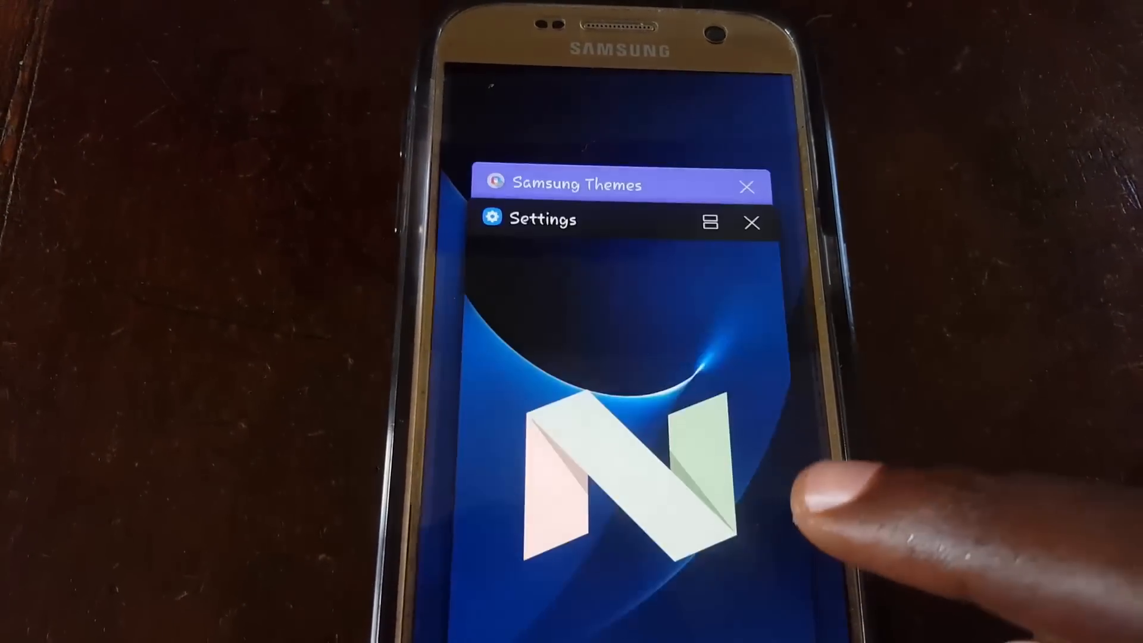